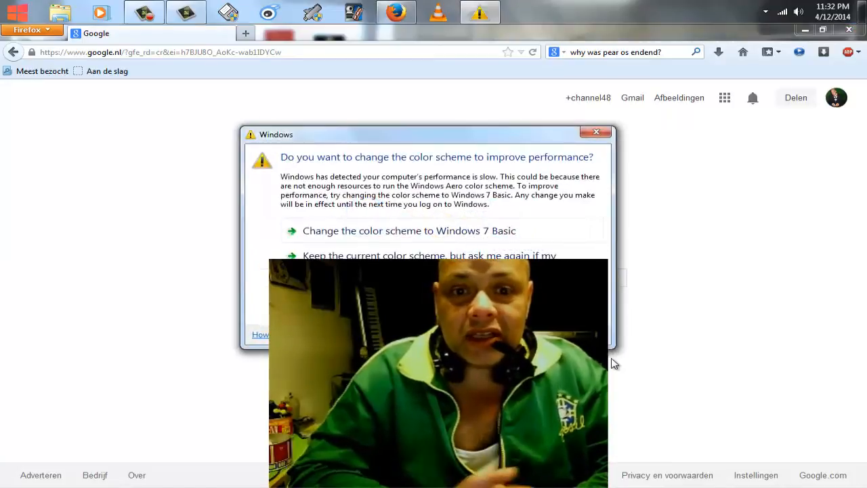
# Step: Keep the current Windows colour scheme, dismissing the performance warning over Firefox
pyautogui.click(596, 131)
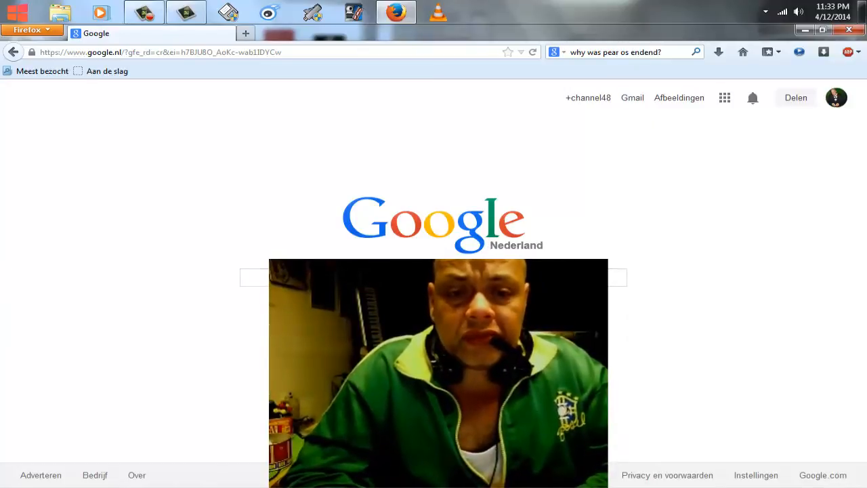
# Step: Search Google for 'pear os', then refine the query to 'pear os8 download'
pyautogui.write('pear os')
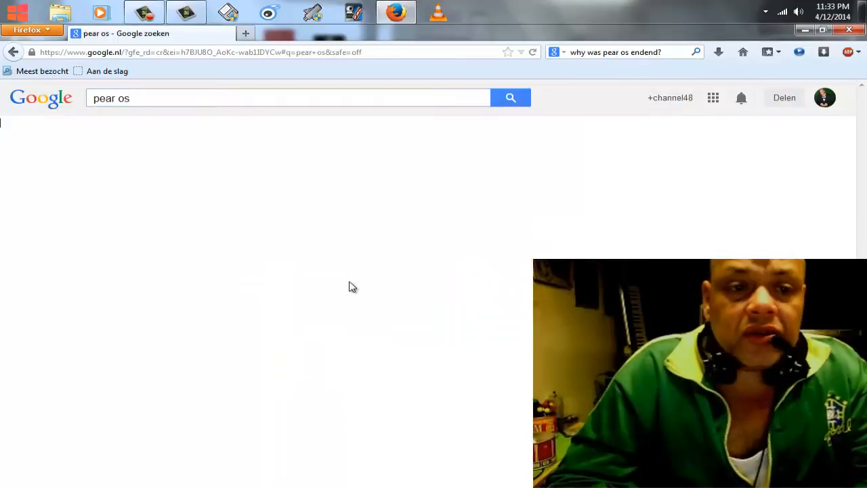
pyautogui.click(510, 97)
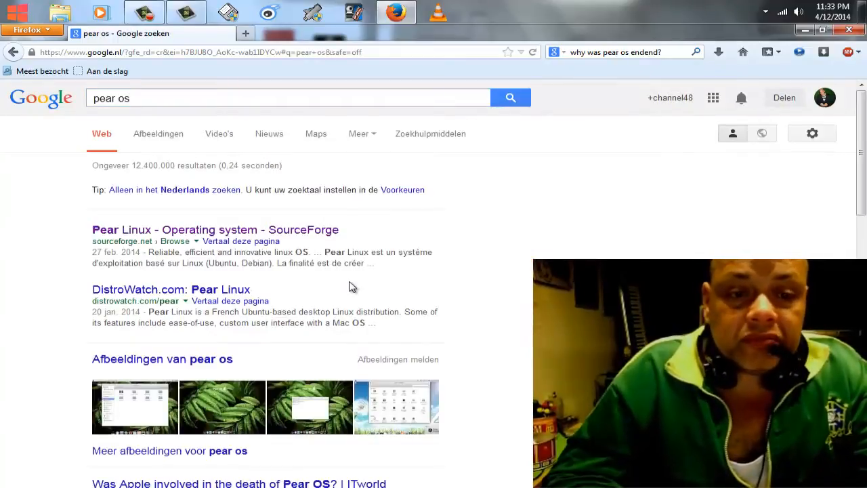
pyautogui.click(216, 97)
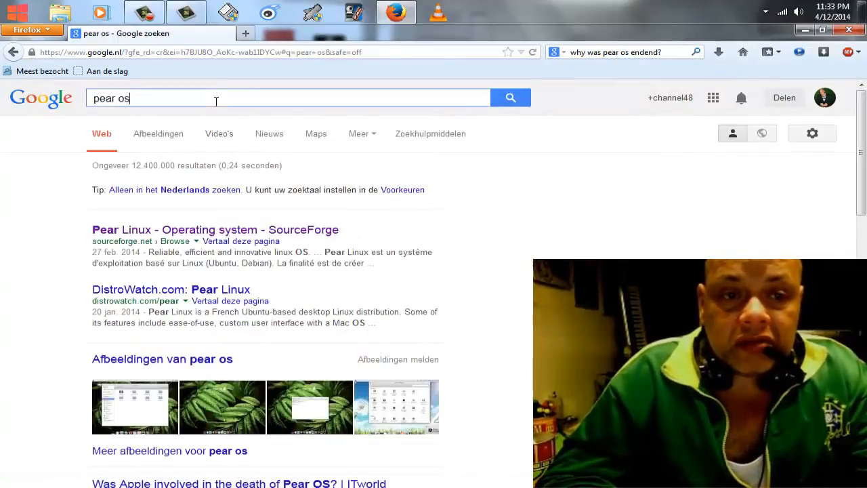
pyautogui.write('download')
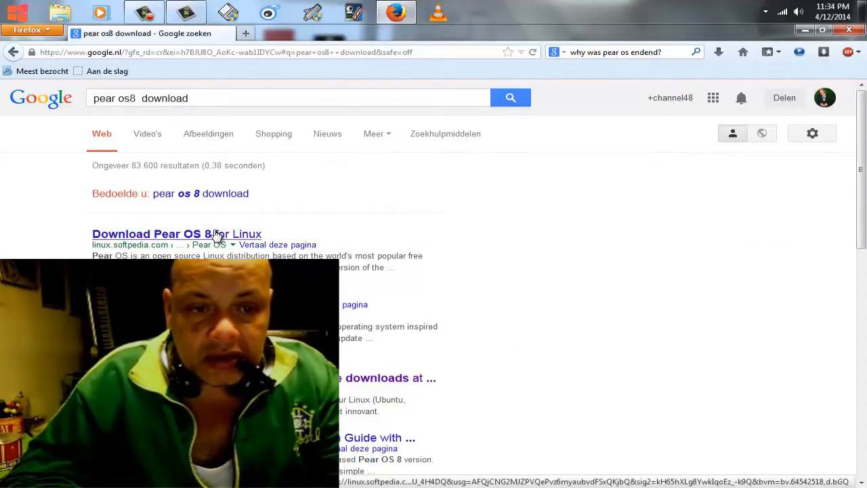
# Step: Go to Softpedia's Pear OS 8 download page and its list of ISO mirror locations
pyautogui.click(176, 233)
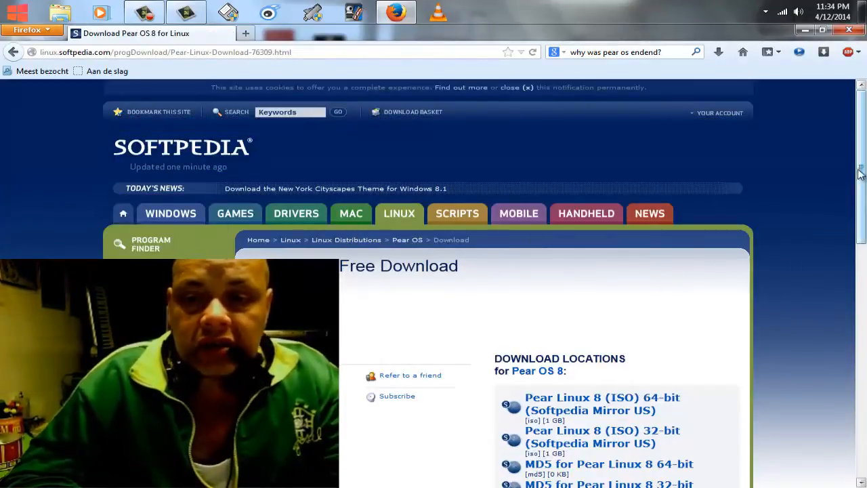
pyautogui.scroll(-3)
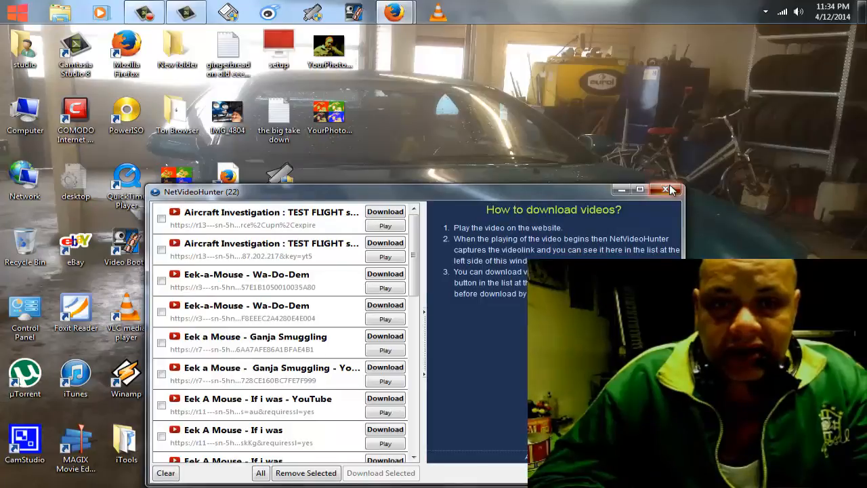
# Step: Close the NetVideoHunter window and bring up the PowerISO icon's launch options
pyautogui.click(666, 190)
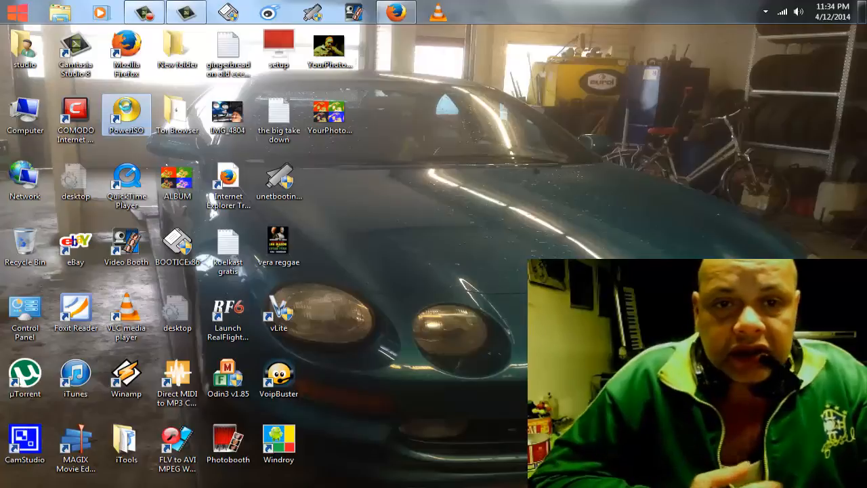
pyautogui.rightClick(127, 115)
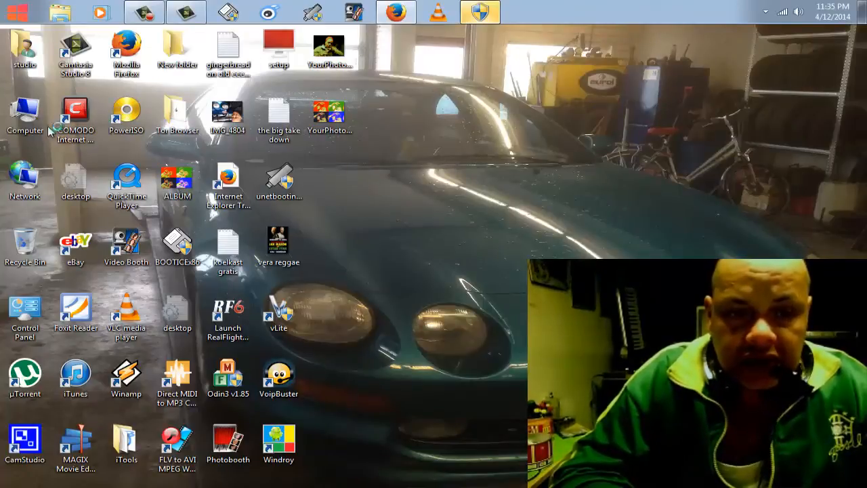
pyautogui.moveTo(223, 97)
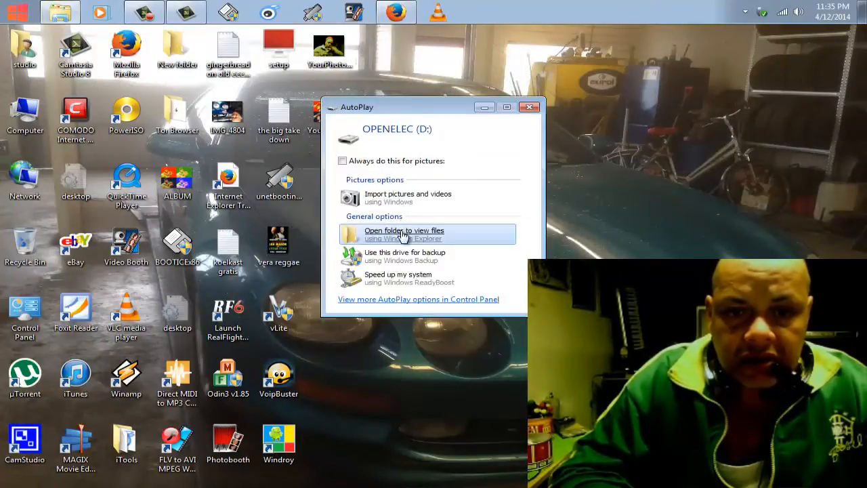
# Step: Dismiss the OPENELEC drive's AutoPlay prompt and continue with PowerISO unregistered
pyautogui.click(404, 233)
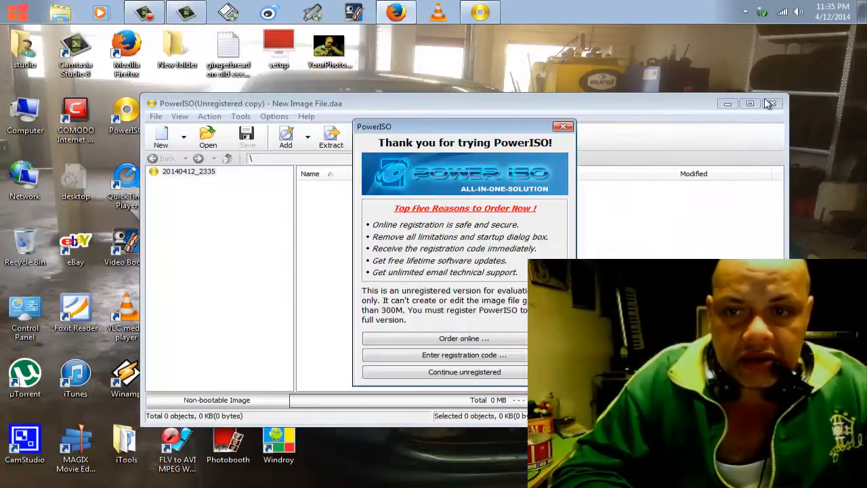
pyautogui.click(463, 371)
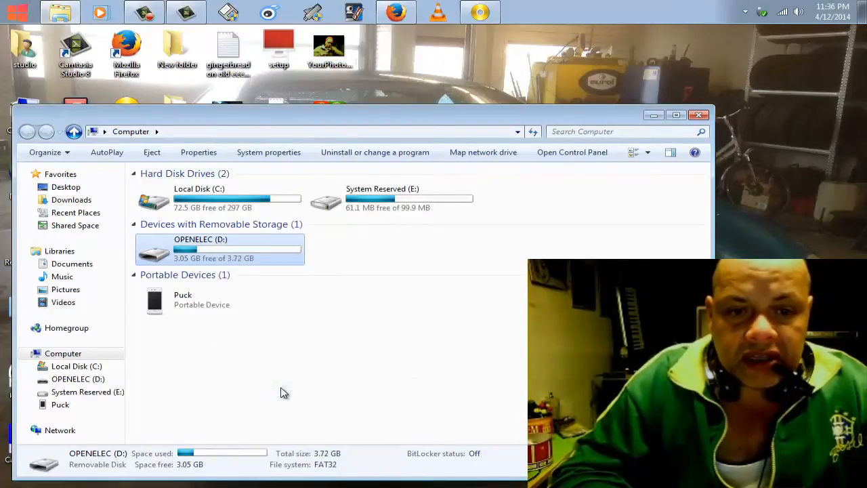
# Step: Quick-format the OPENELEC (D:) drive as FAT32, confirming the data-erase warning
pyautogui.click(160, 455)
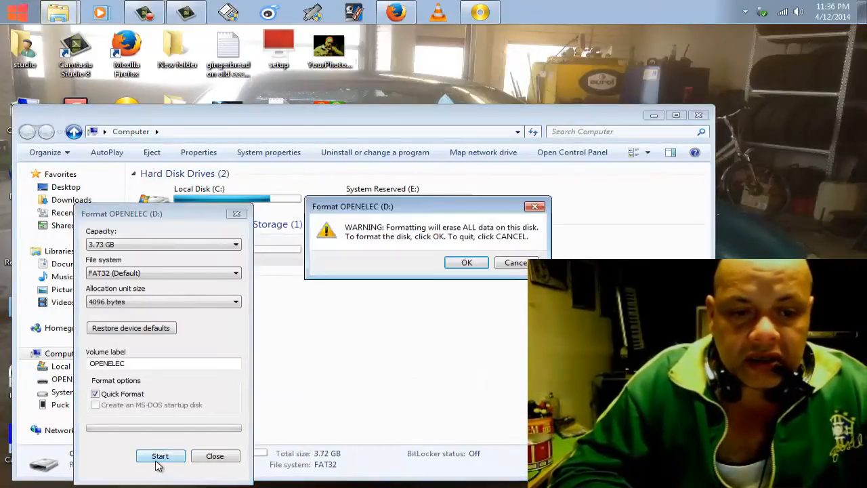
pyautogui.click(466, 262)
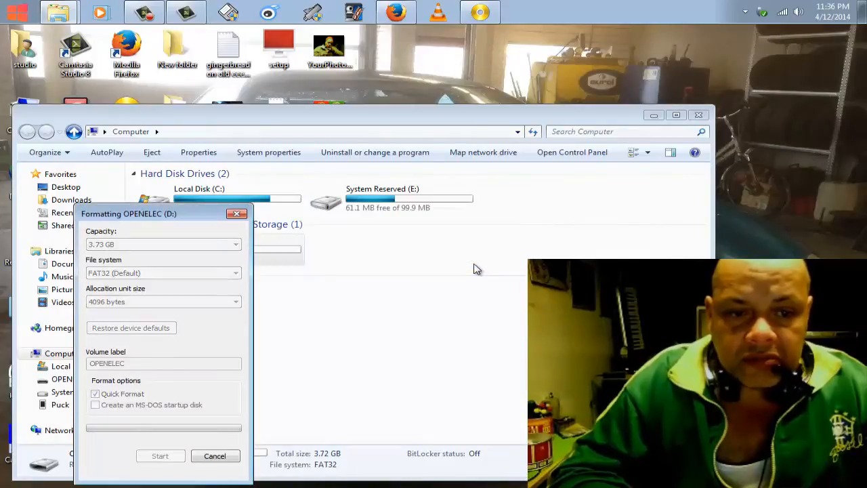
pyautogui.moveTo(483, 254)
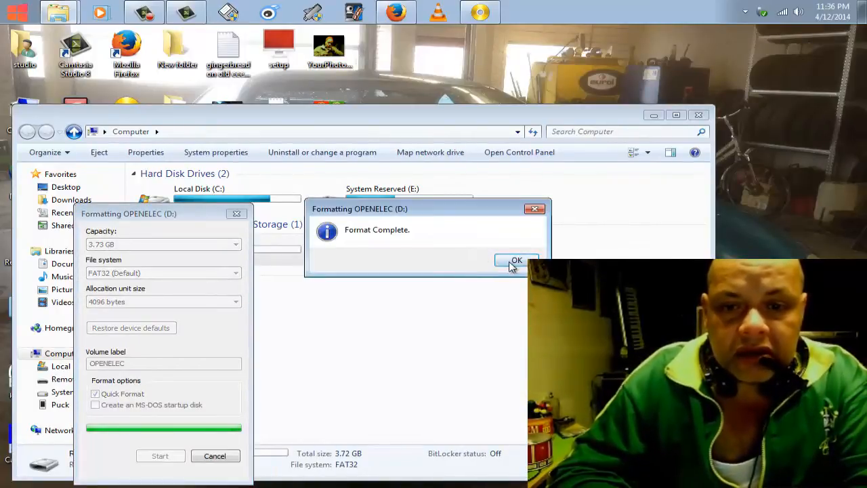
pyautogui.click(516, 260)
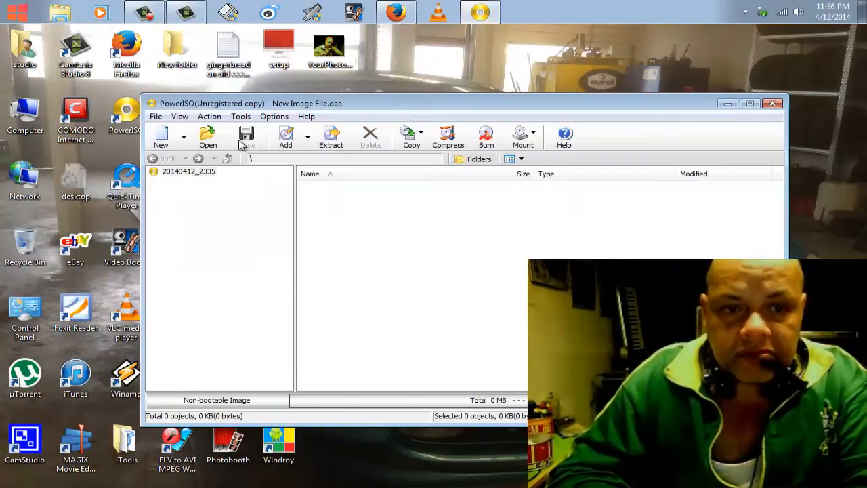
pyautogui.click(240, 116)
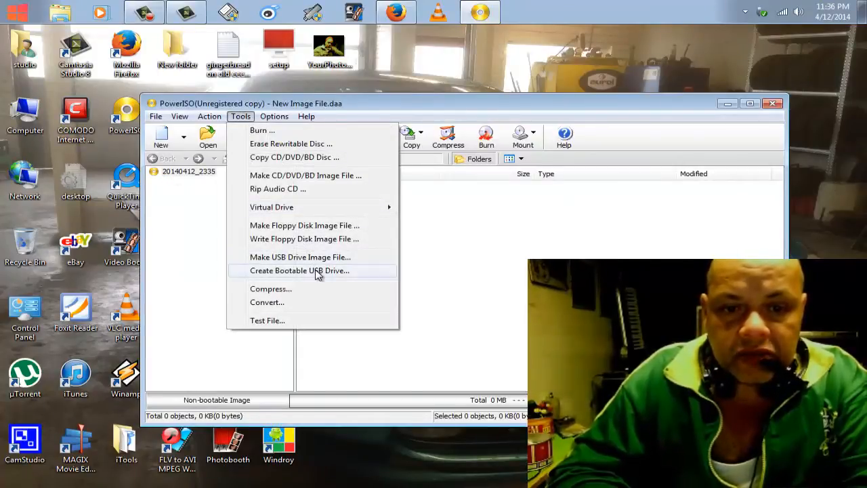
# Step: Write pearos8-i386.iso raw to the 4 GB Imation USB via Create Bootable USB Drive, overwriting its data
pyautogui.click(299, 271)
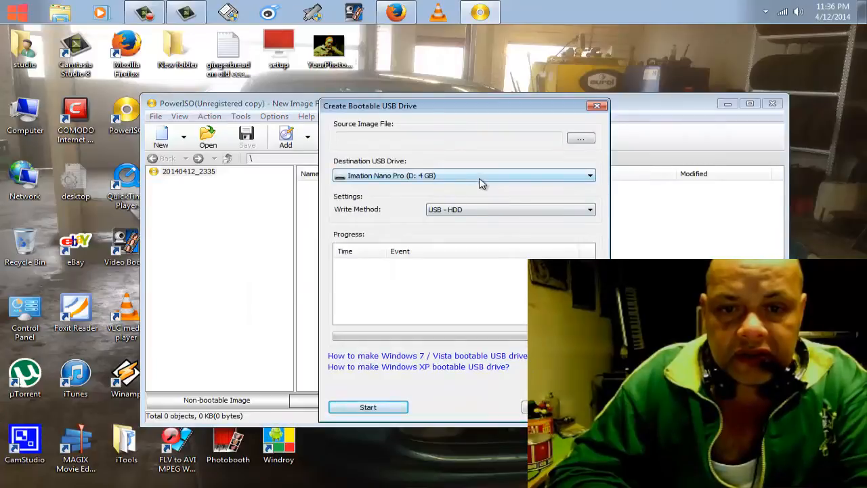
pyautogui.click(580, 138)
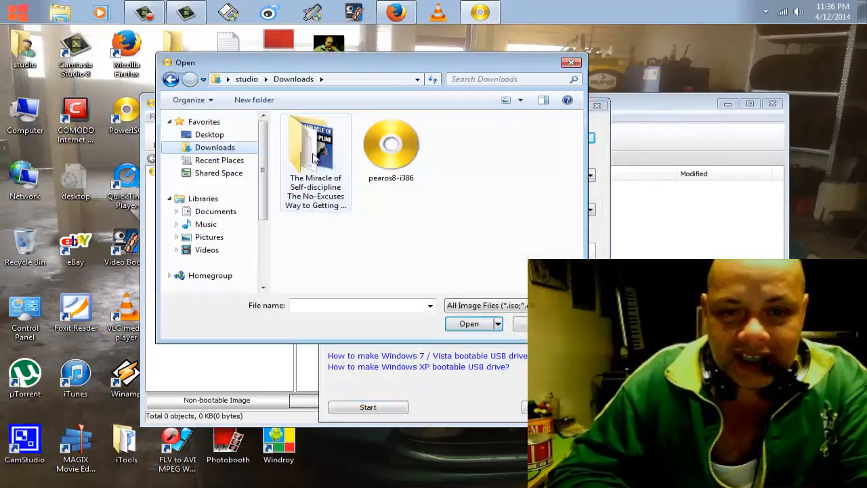
pyautogui.moveTo(390, 143)
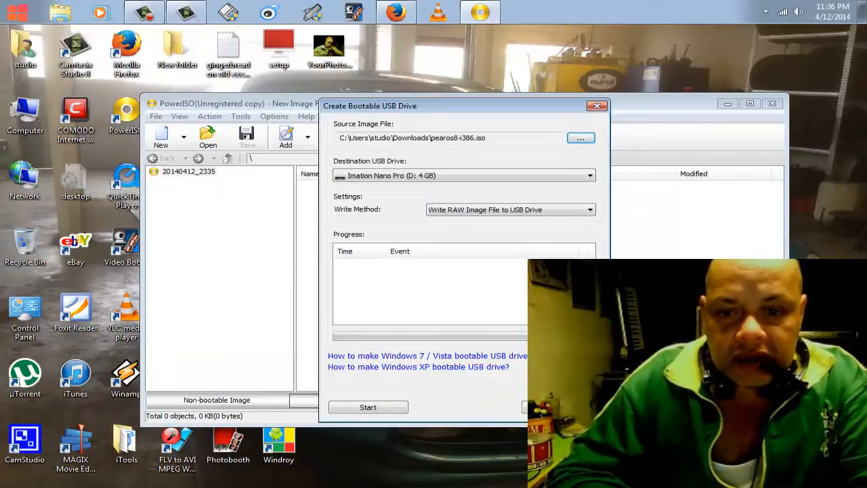
pyautogui.click(369, 406)
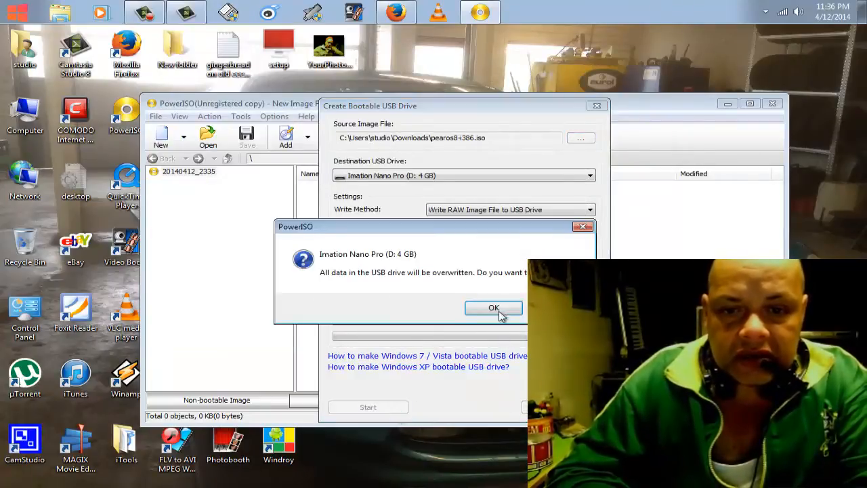
pyautogui.click(493, 308)
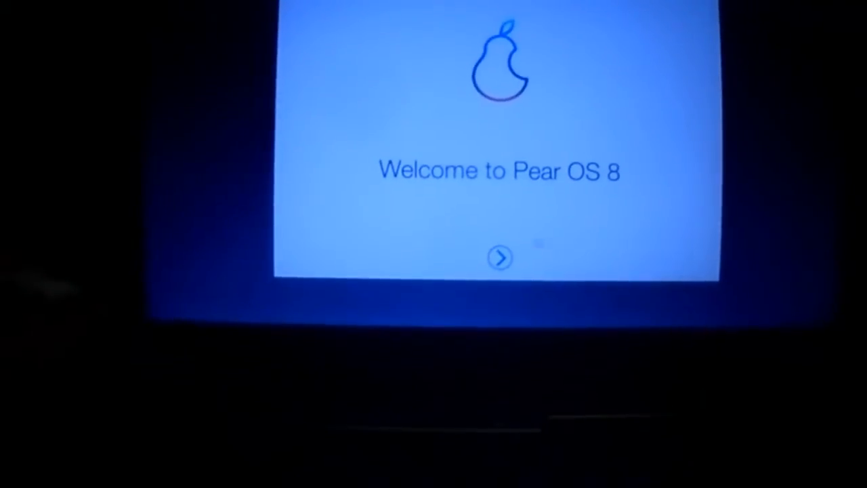
# Step: Move past the Pear OS 8 welcome screen and launch the installer from the dock
pyautogui.click(500, 257)
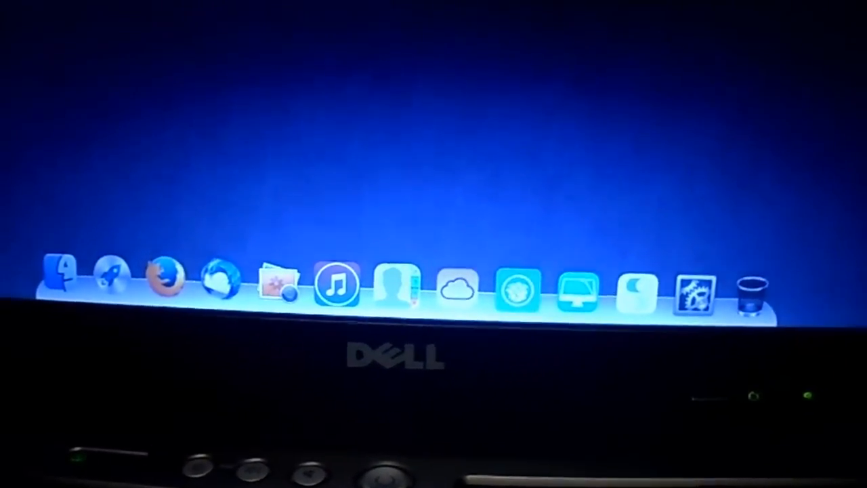
pyautogui.click(479, 70)
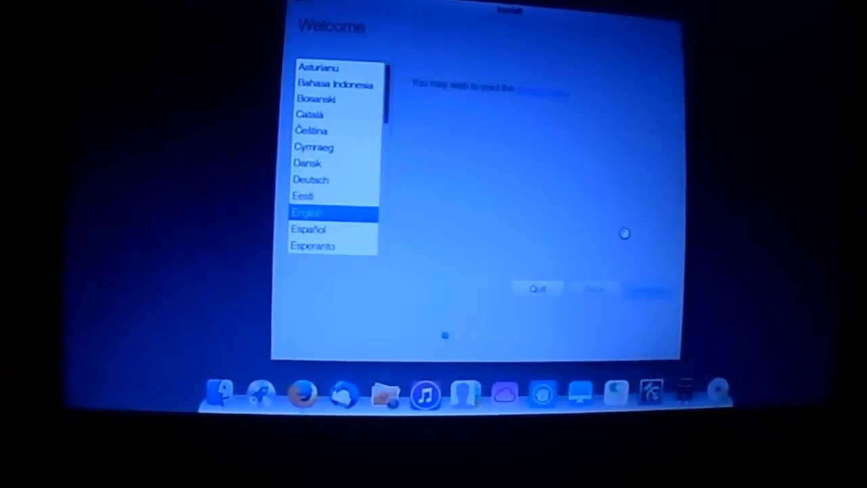
# Step: Continue the Pear OS 8 installation with English as the language
pyautogui.click(643, 291)
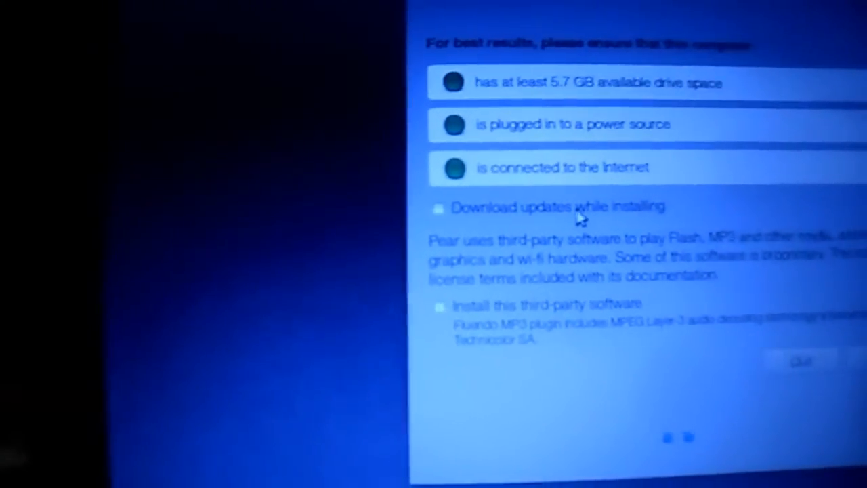
# Step: Leave 'download updates while installing' switched off and third-party software unticked
pyautogui.click(439, 207)
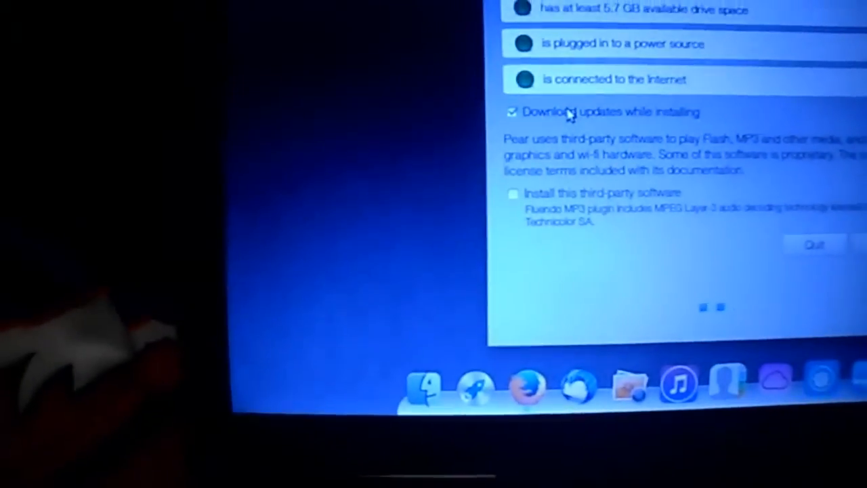
pyautogui.click(512, 111)
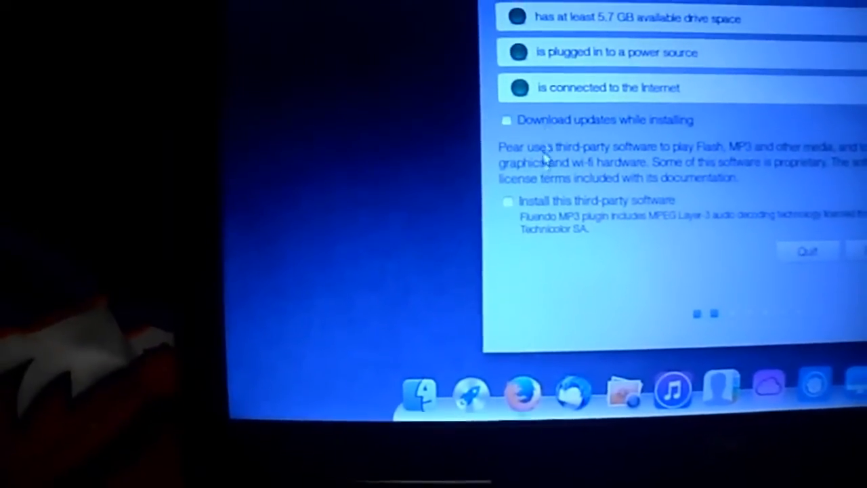
pyautogui.click(506, 200)
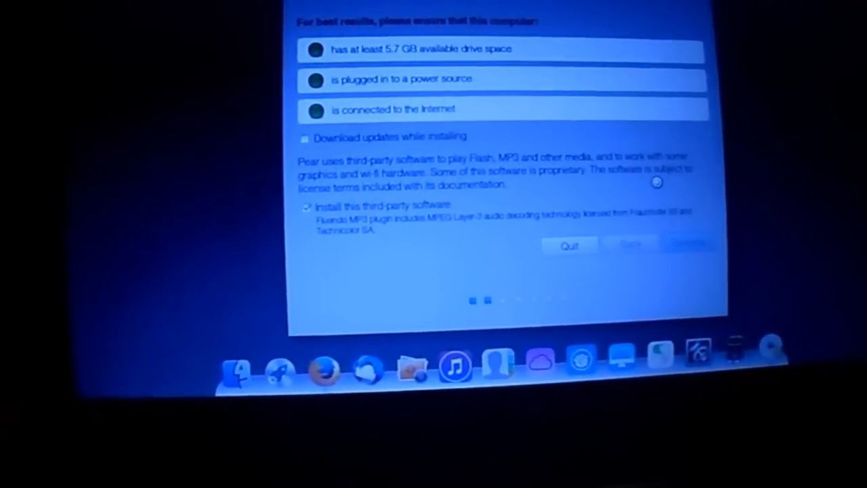
pyautogui.click(688, 244)
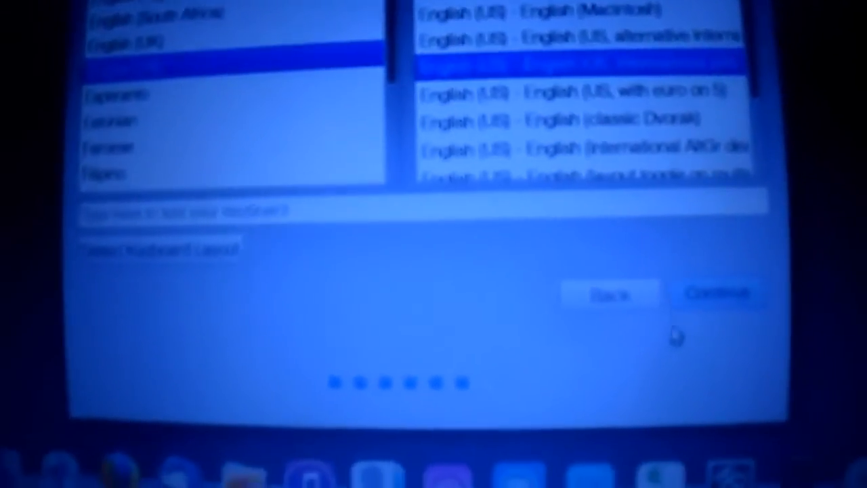
# Step: Accept the English (US) keyboard layout and continue the Pear OS installation
pyautogui.click(718, 292)
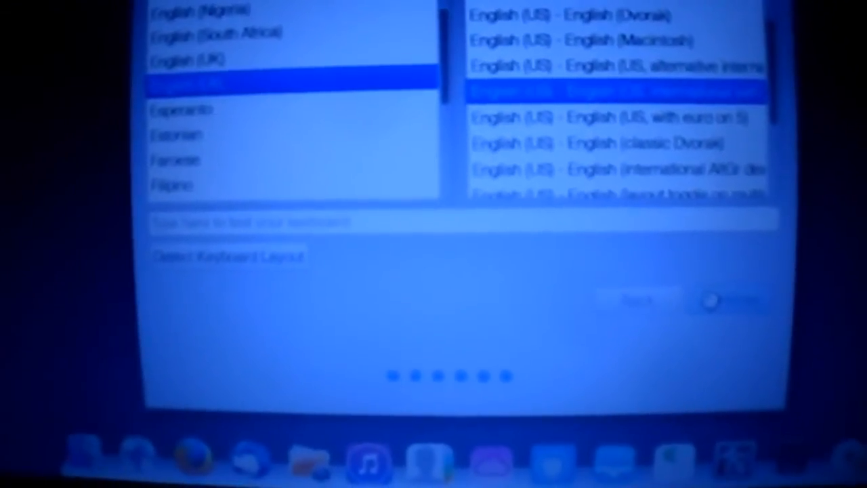
pyautogui.click(724, 300)
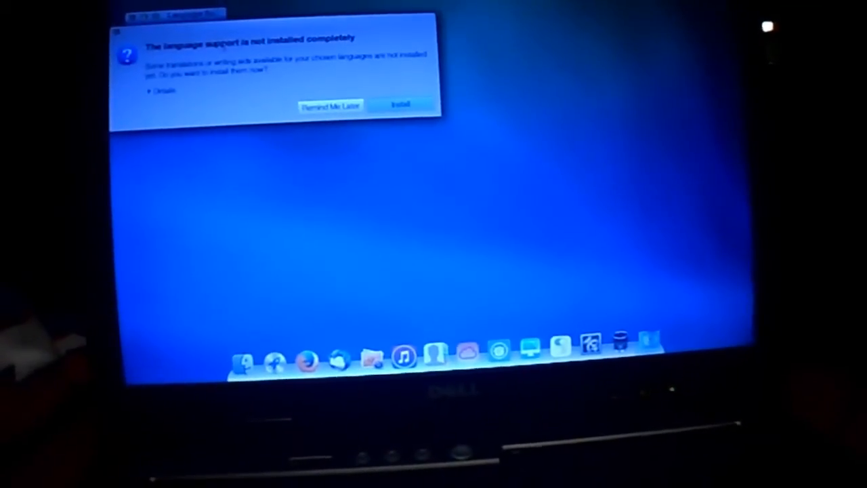
# Step: Dismiss the incomplete language support prompt with Remind Me Later
pyautogui.click(331, 105)
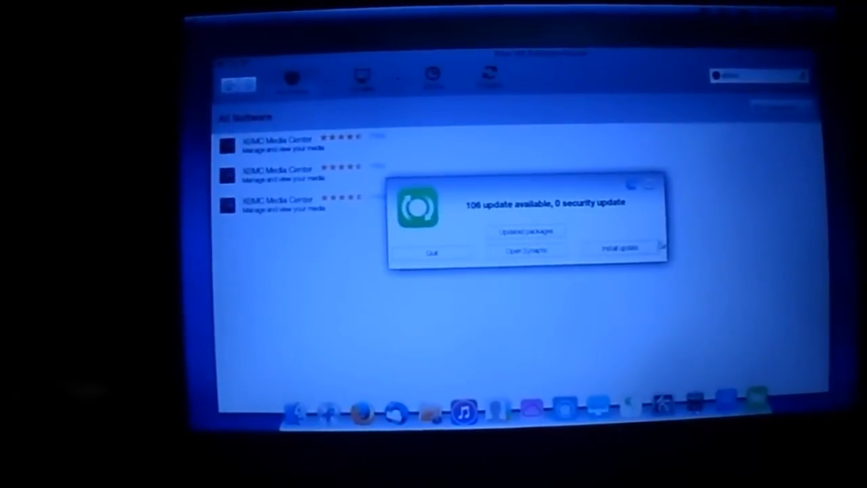
pyautogui.click(615, 249)
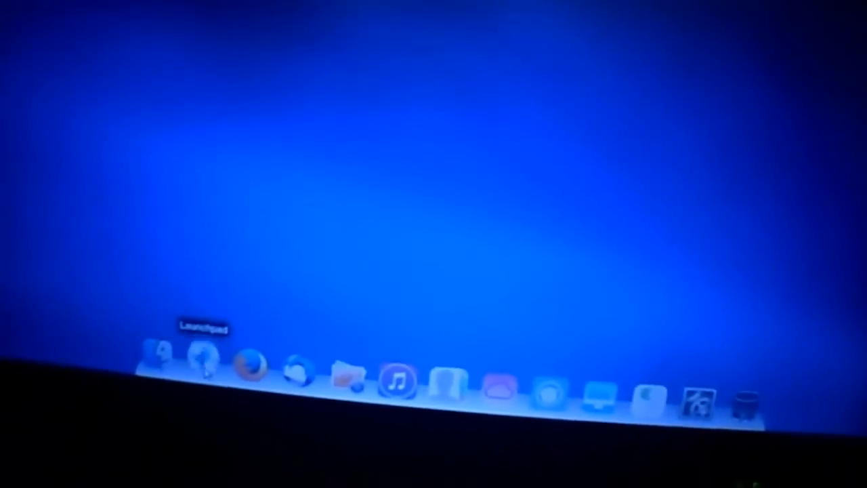
# Step: Show the Launchpad grid of installed applications to reach XBMC
pyautogui.click(203, 354)
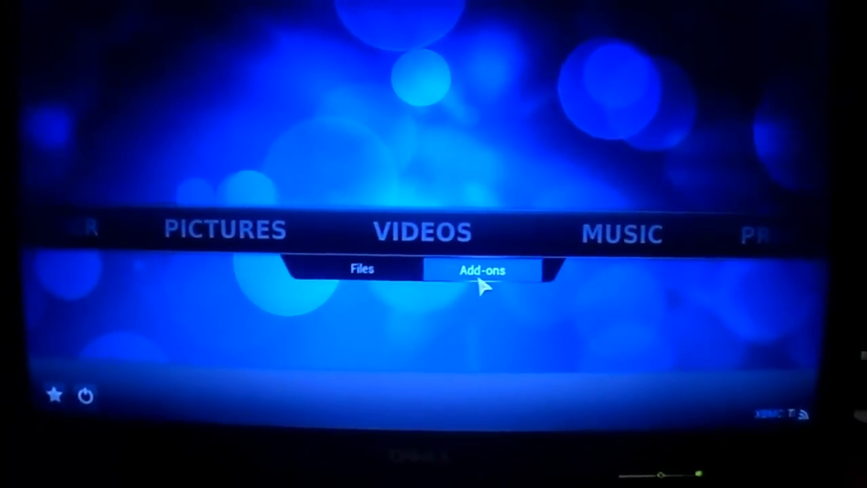
# Step: Enter Videos > Add-ons and dismiss the first-run help note
pyautogui.click(482, 270)
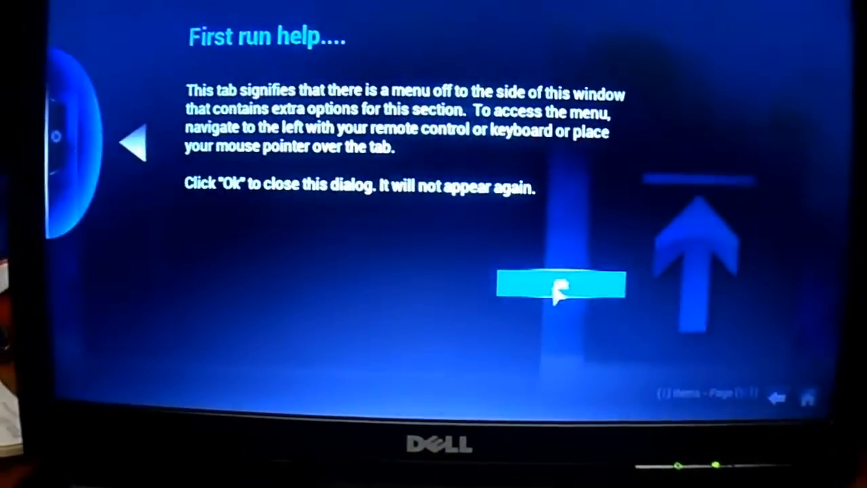
pyautogui.click(558, 285)
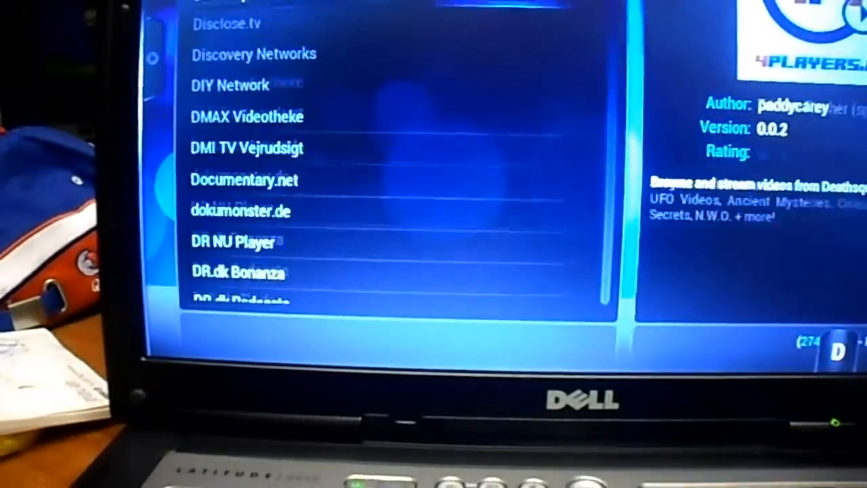
# Step: Scroll the video add-on catalogue down to Uitzendinggemist (NPO)
pyautogui.scroll(-3)
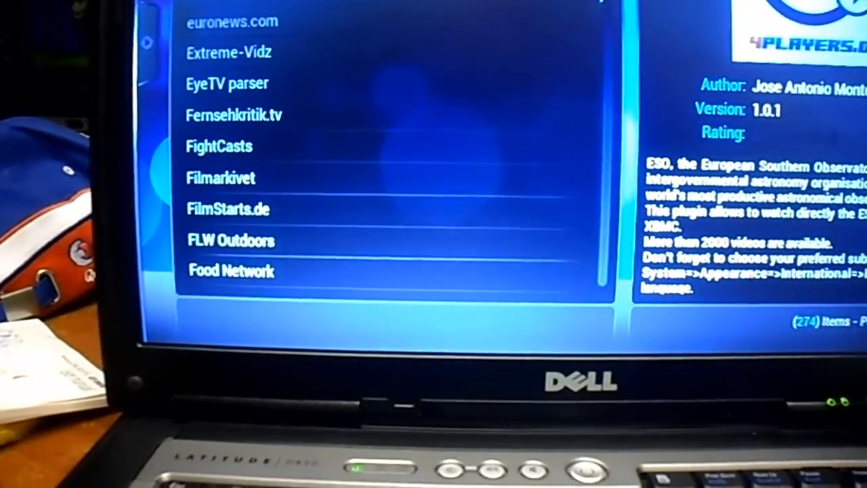
pyautogui.scroll(-3)
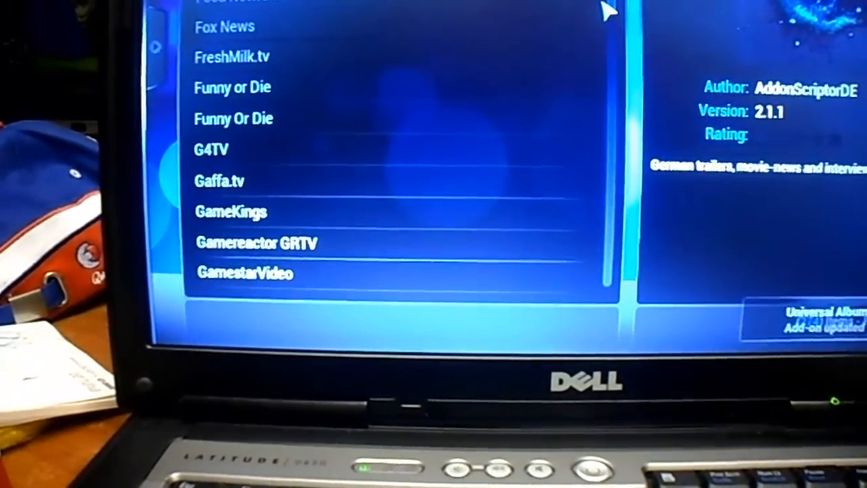
pyautogui.scroll(-3)
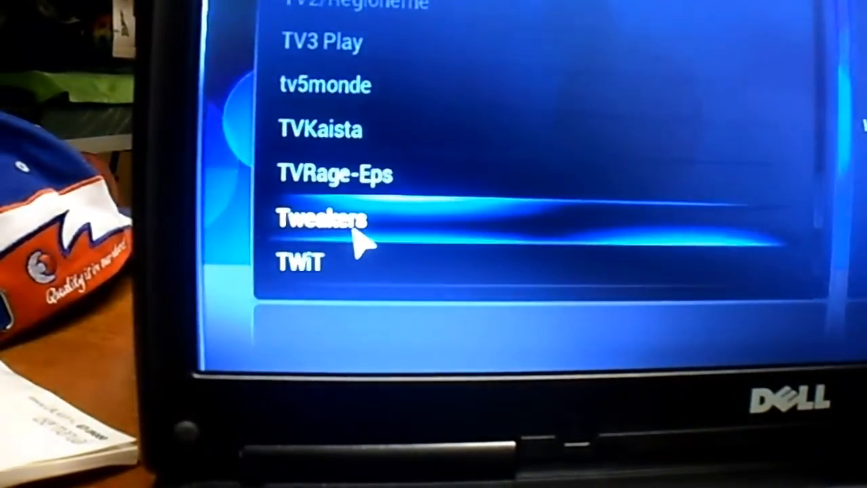
pyautogui.scroll(-3)
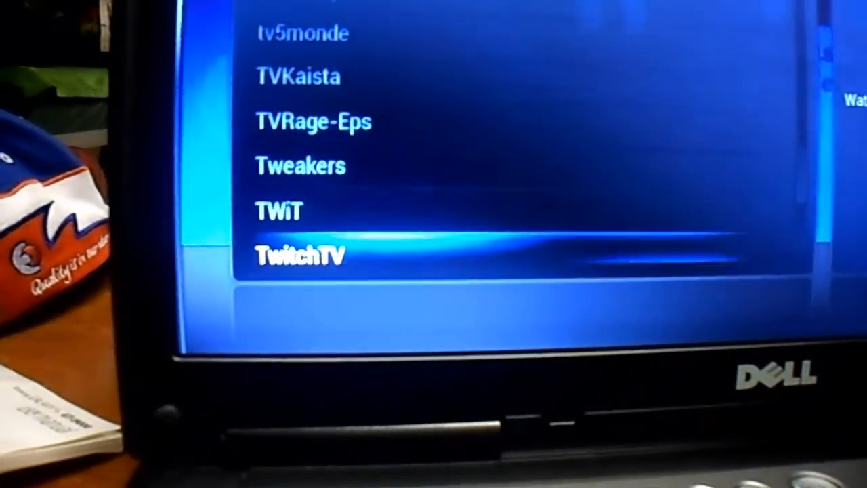
pyautogui.scroll(-3)
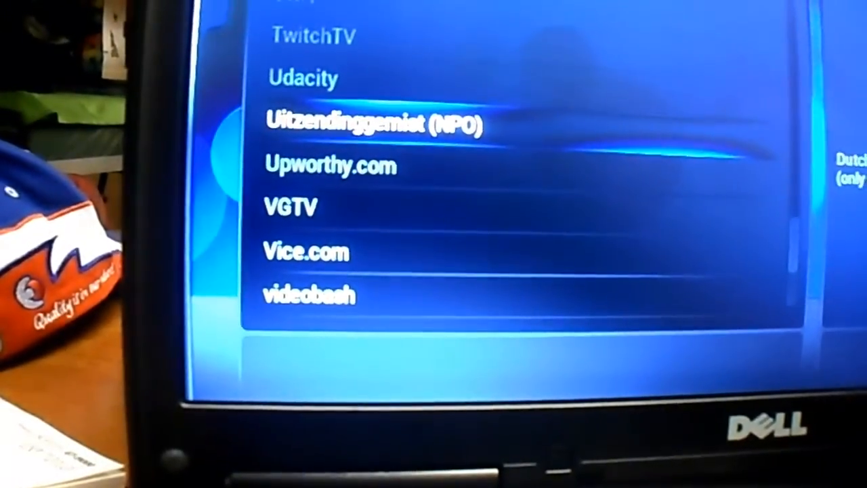
# Step: Install the Uitzendinggemist (NPO) add-on from its info dialog
pyautogui.click(372, 125)
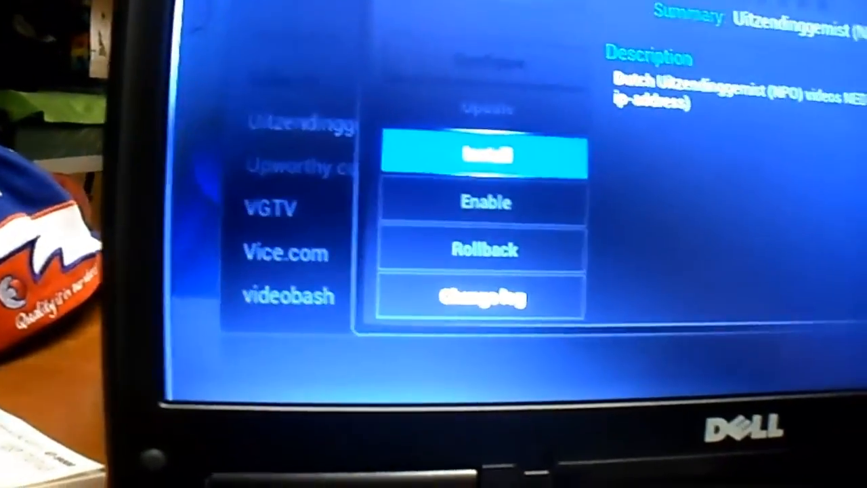
pyautogui.click(485, 156)
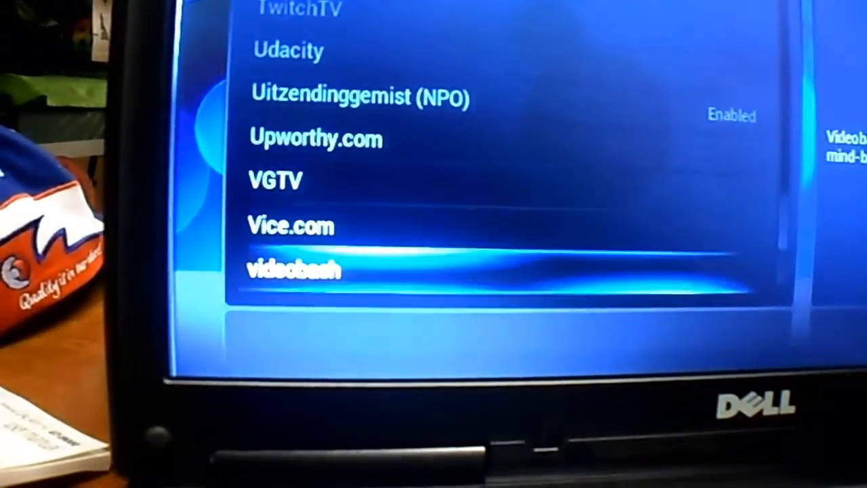
# Step: Scroll further down the add-on catalogue to the YouTube entry
pyautogui.scroll(-3)
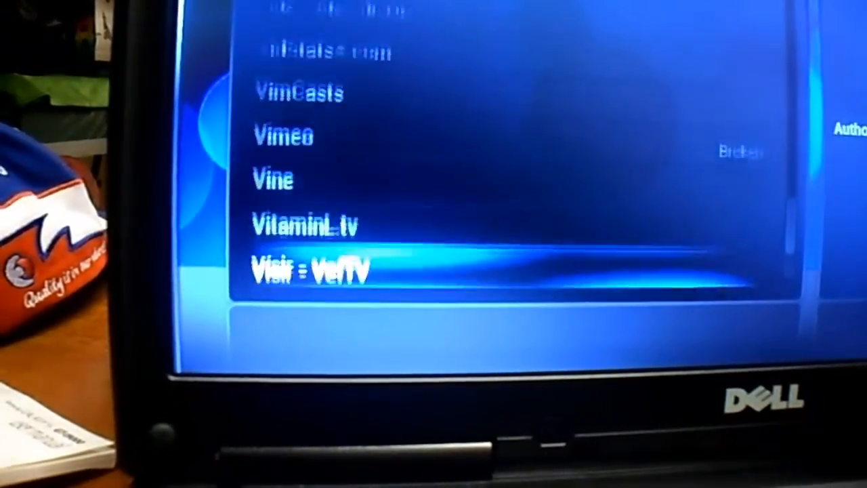
pyautogui.scroll(-3)
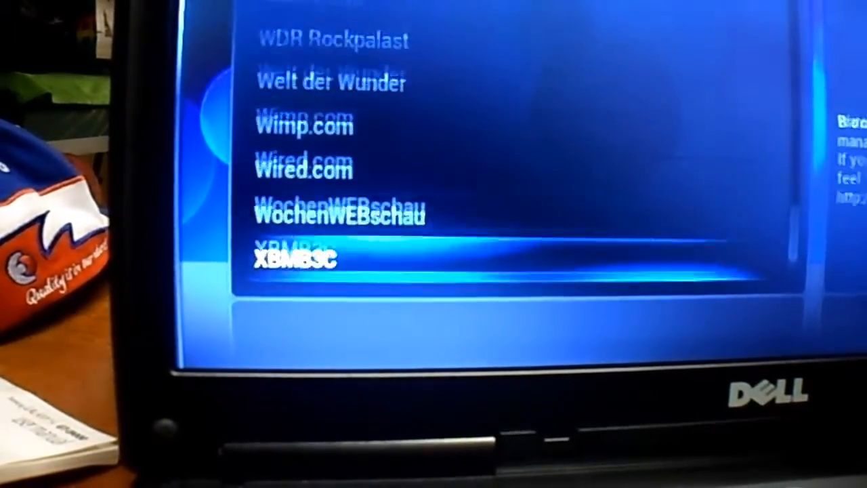
pyautogui.scroll(-3)
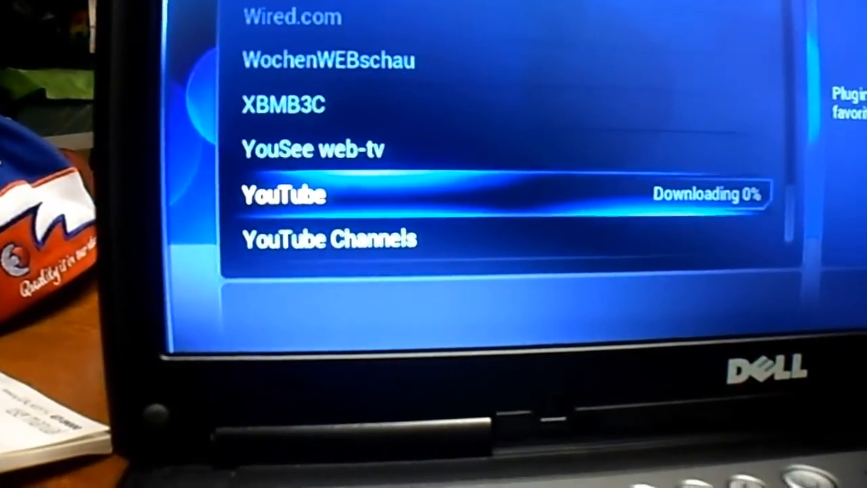
pyautogui.scroll(-3)
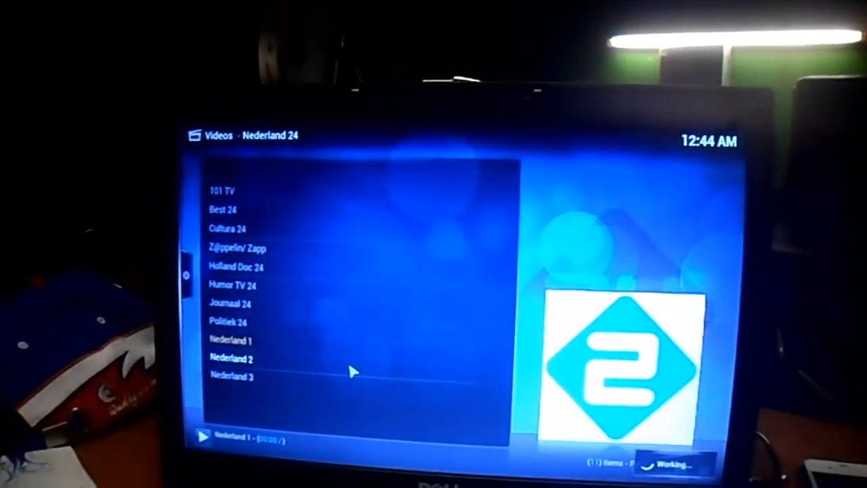
# Step: Play a channel from the Nederland 24 add-on list
pyautogui.doubleClick(238, 358)
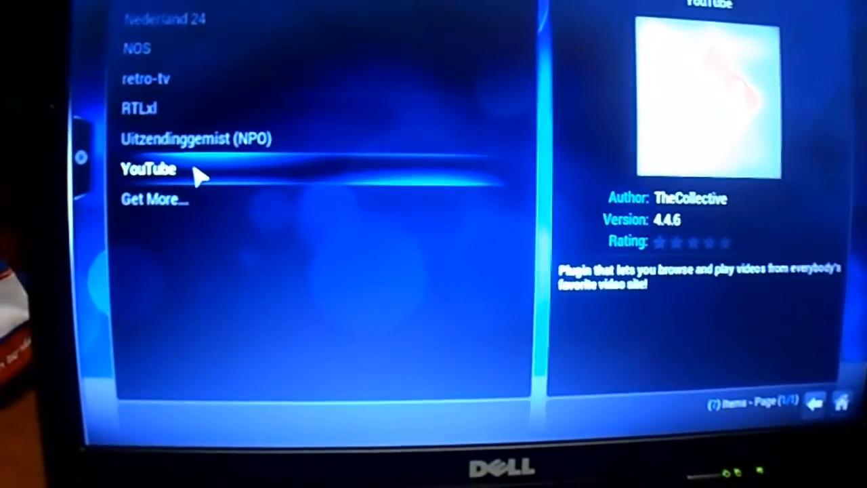
# Step: Launch the YouTube add-on and bring up its Settings dialog
pyautogui.click(149, 169)
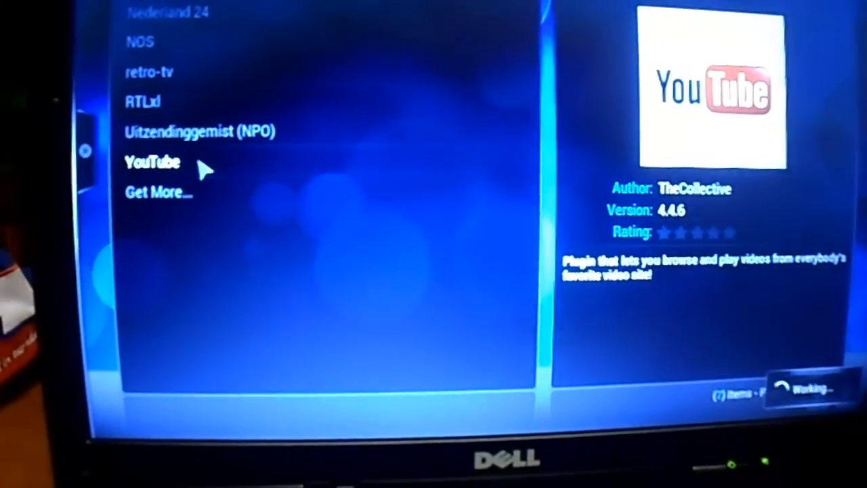
pyautogui.click(151, 163)
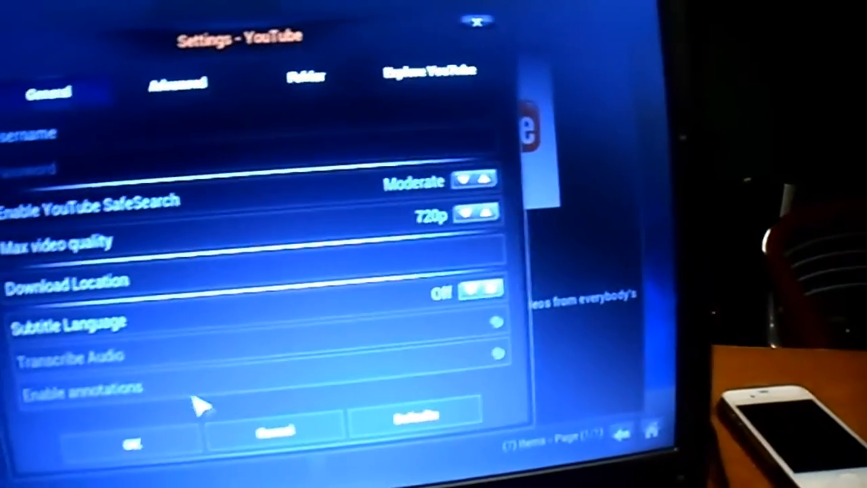